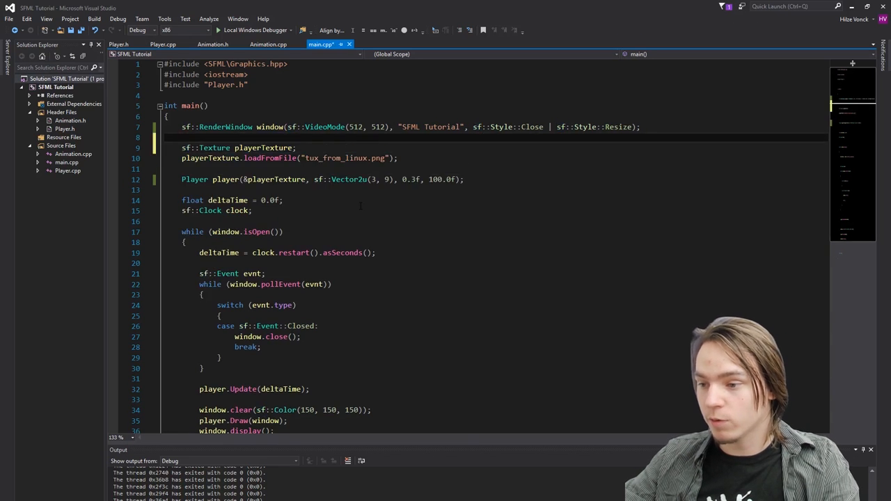
- Declare sf::View view centred at (0.0f, 0.0f) with size 512.0f by 512.0f below the RenderWindow
type("sf::View")
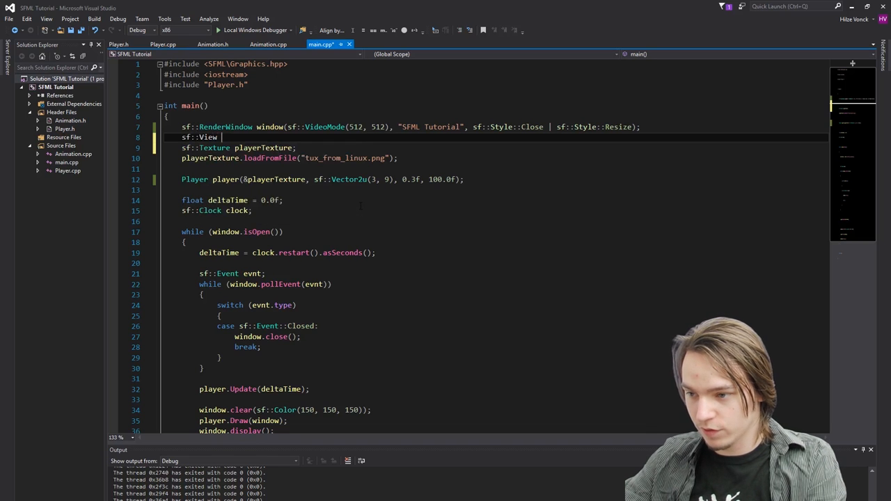
type("view()")
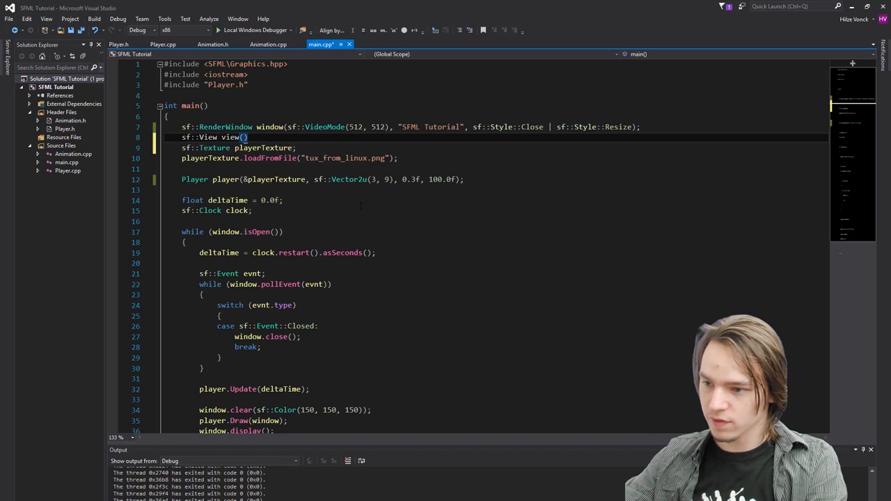
type(",")
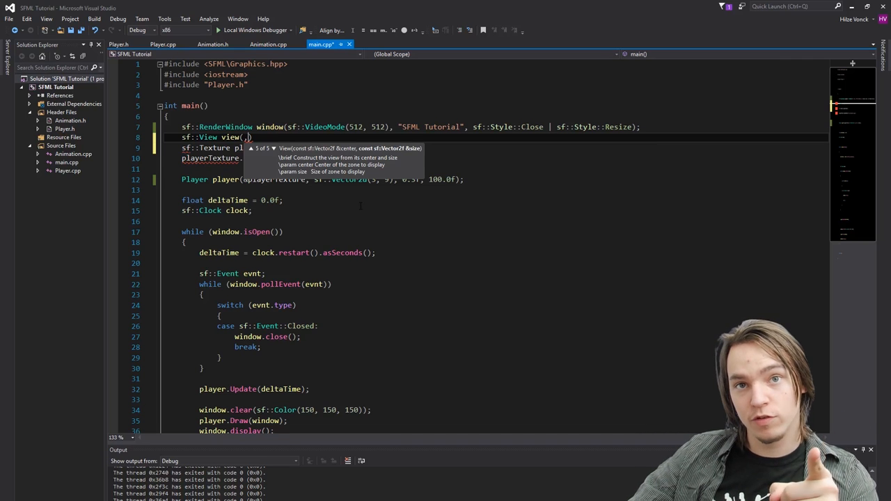
type("s")
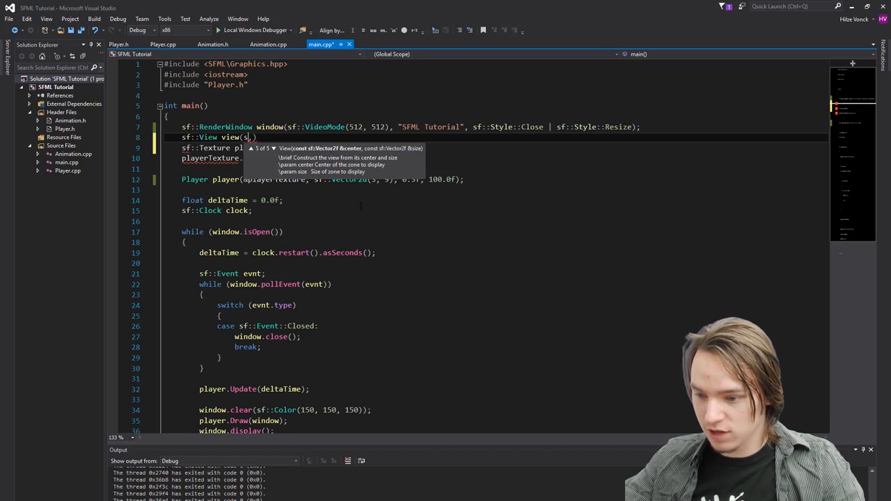
type("Vector2f(")
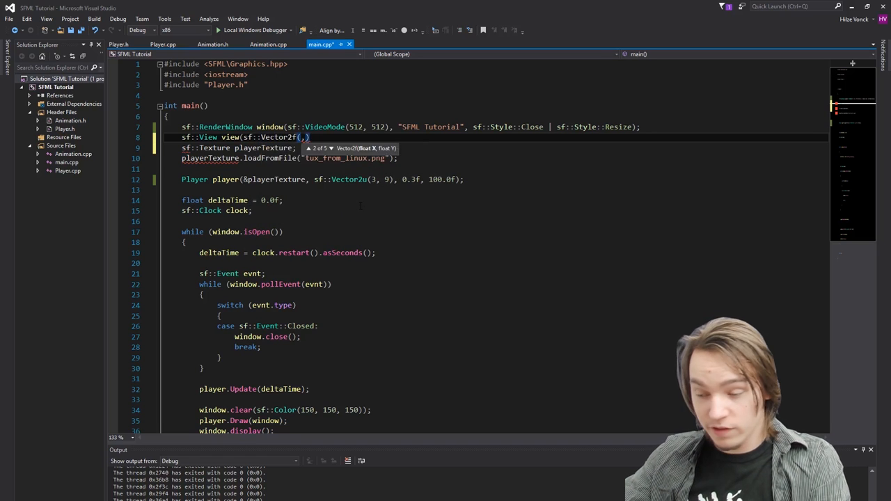
type("0.0f,")
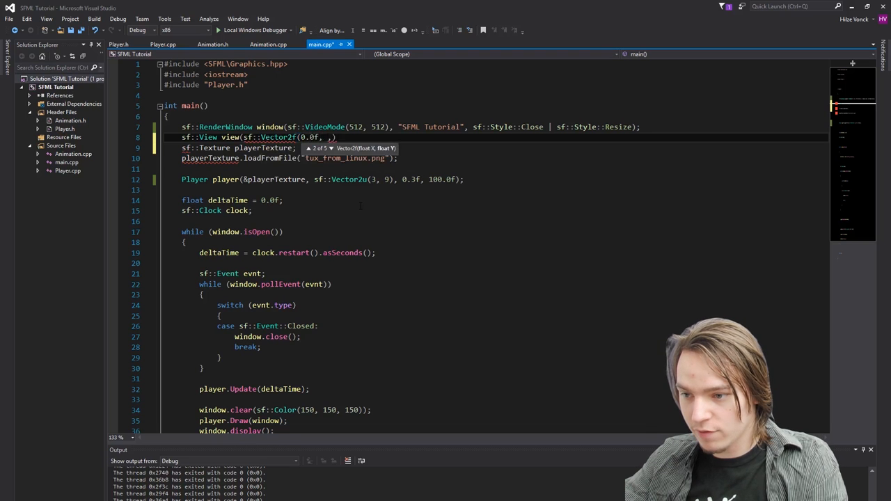
type("0.0f")
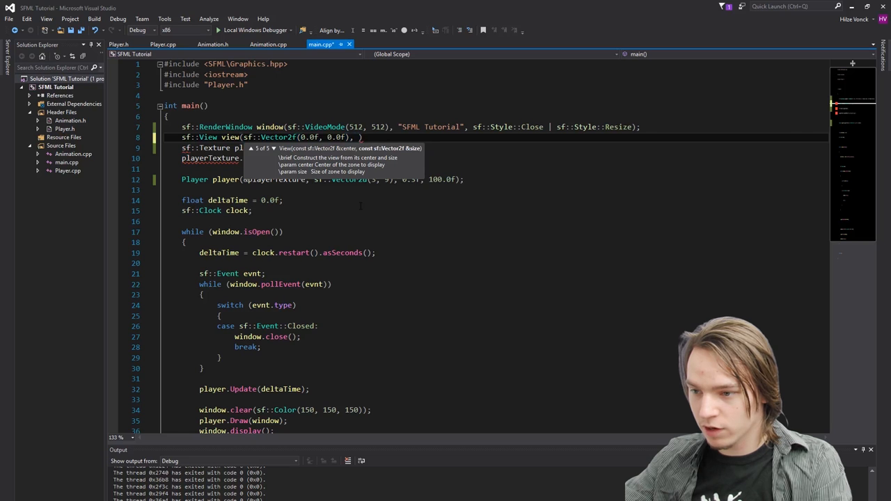
type("sf::Vector2f(")
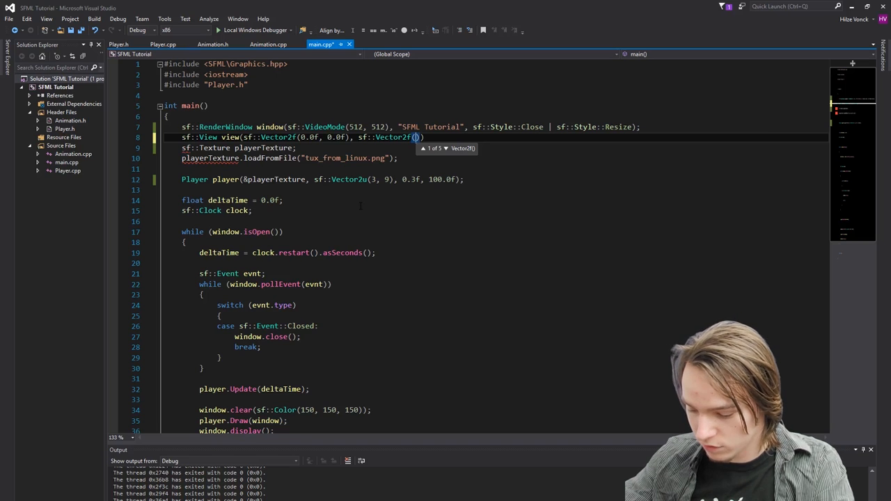
type("512.0f,")
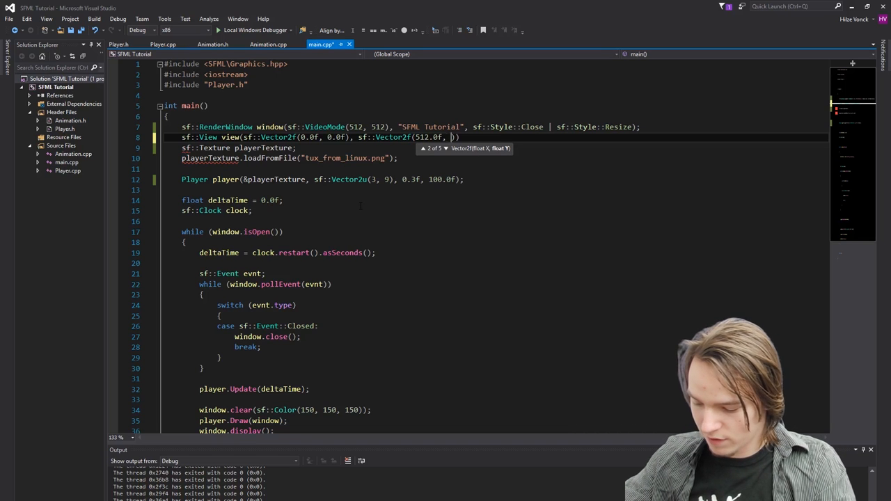
type("512.0f")
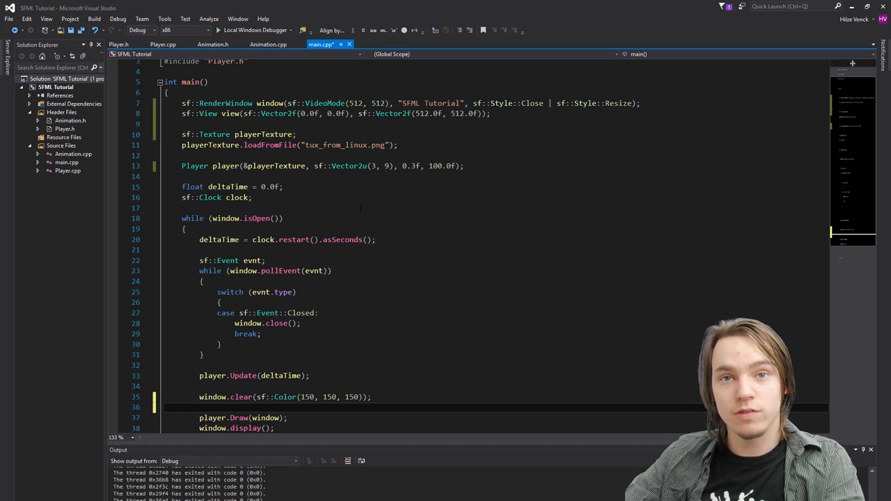
- Add window.setView(view); to the game loop
type("window")
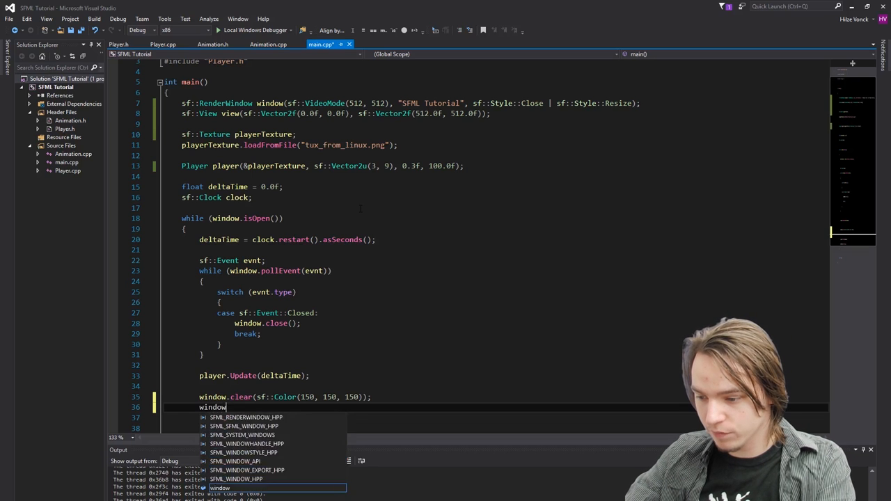
type(".setView(")
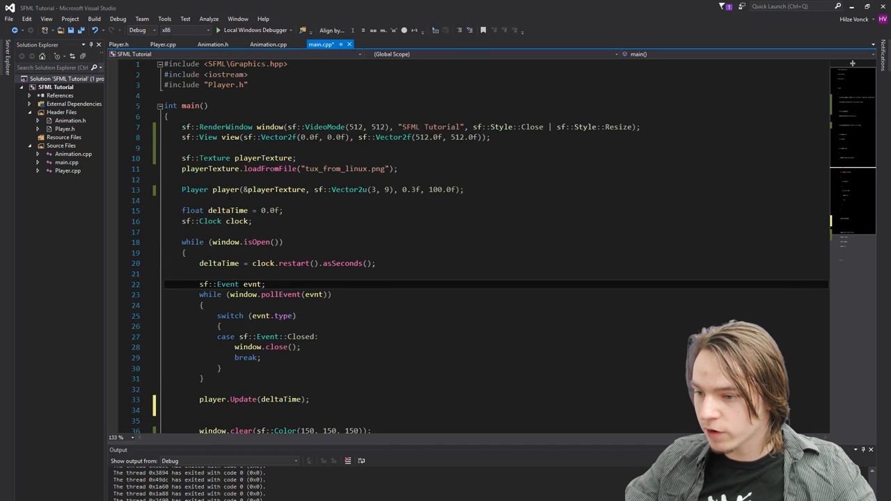
- Add sf::Vector2f GetPosition() using body.getPosition() under Draw in Player.h, then return to main.cpp
left_click(119, 43)
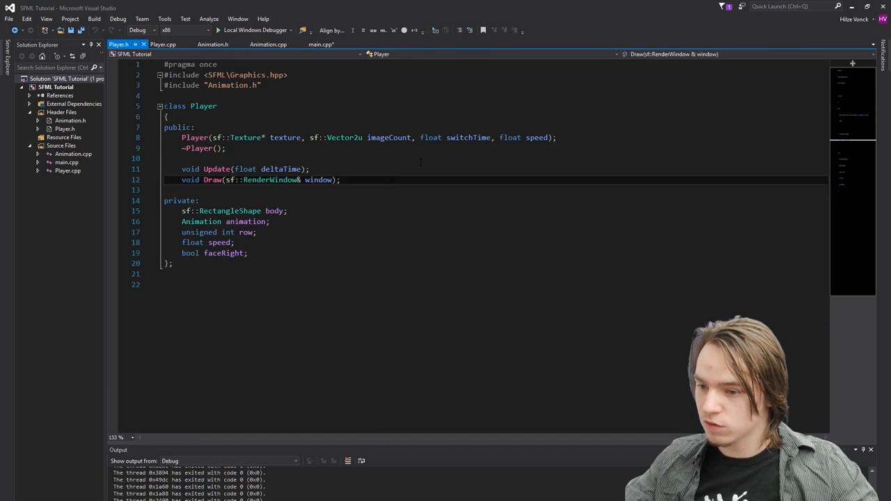
key("enter")
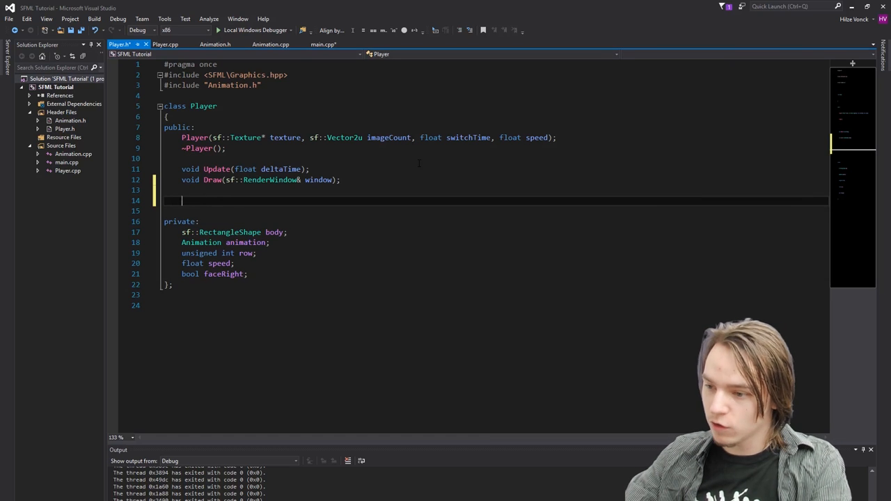
type("sf::vectorr")
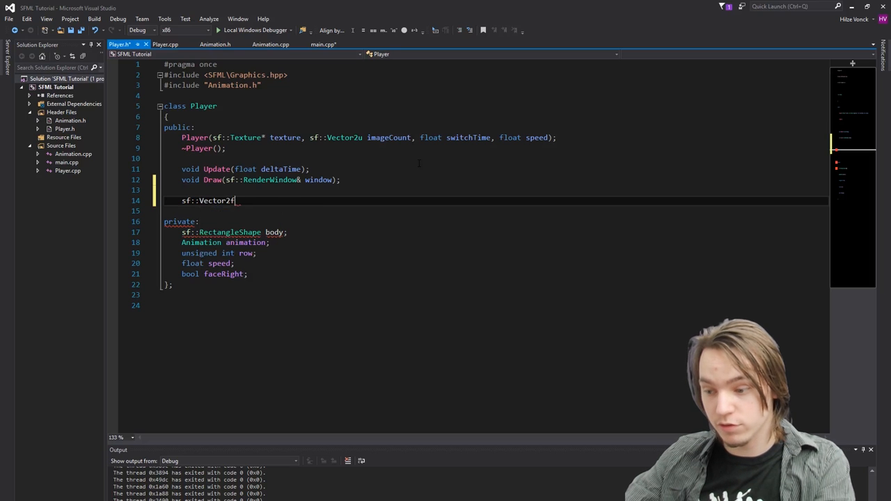
type("GetPosition() {")
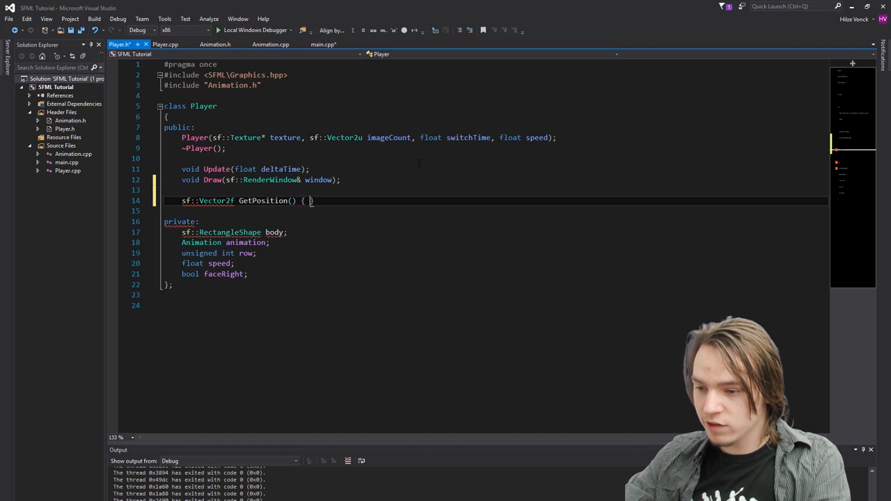
type("body.getpo")
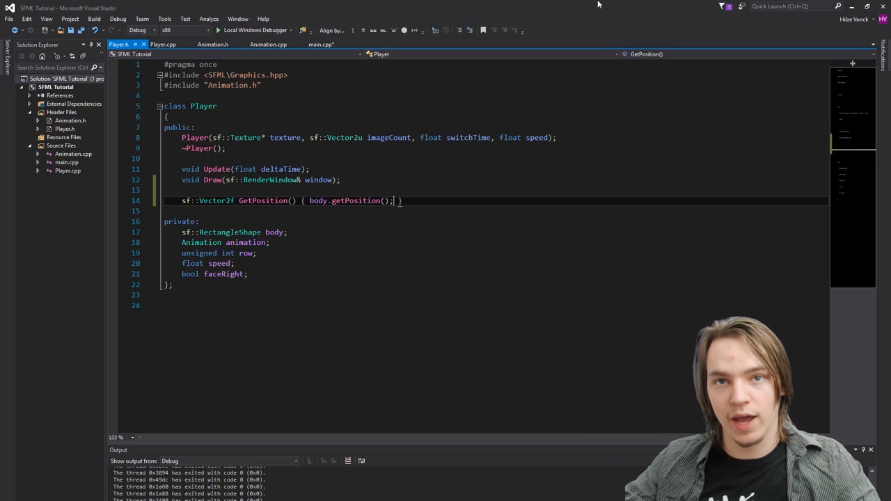
left_click(322, 44)
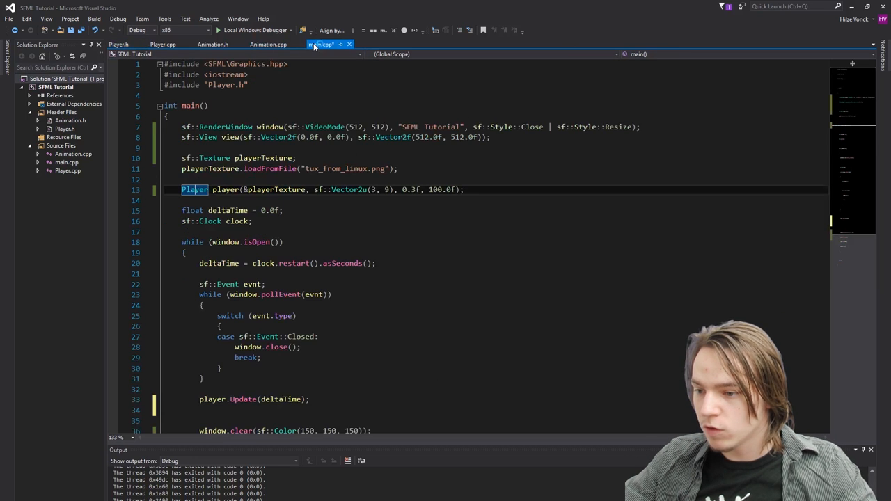
- Add view.setCenter(player.GetPosition()); after the player update in main.cpp
scroll("down", 3)
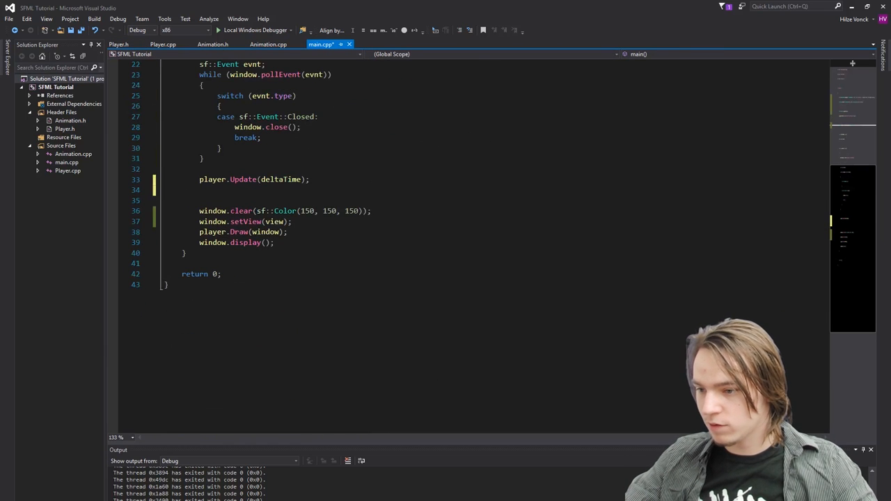
type("view")
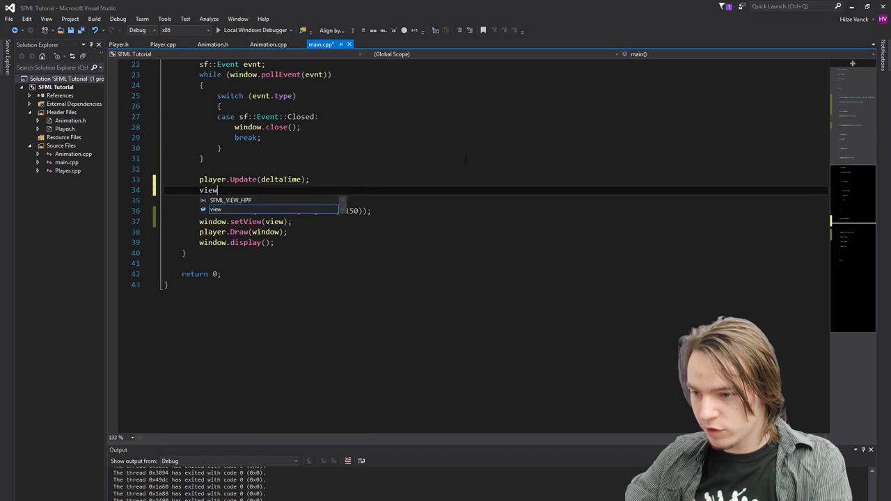
type(".setCenter")
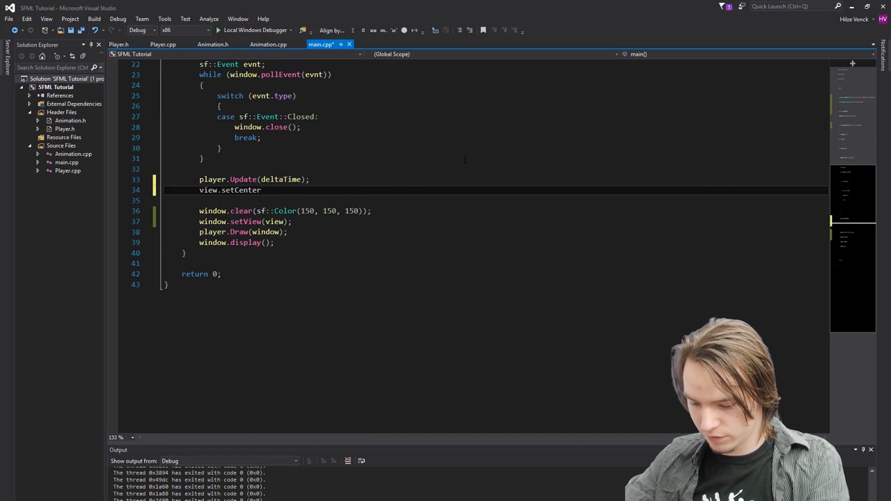
type("(player.getPosition(")
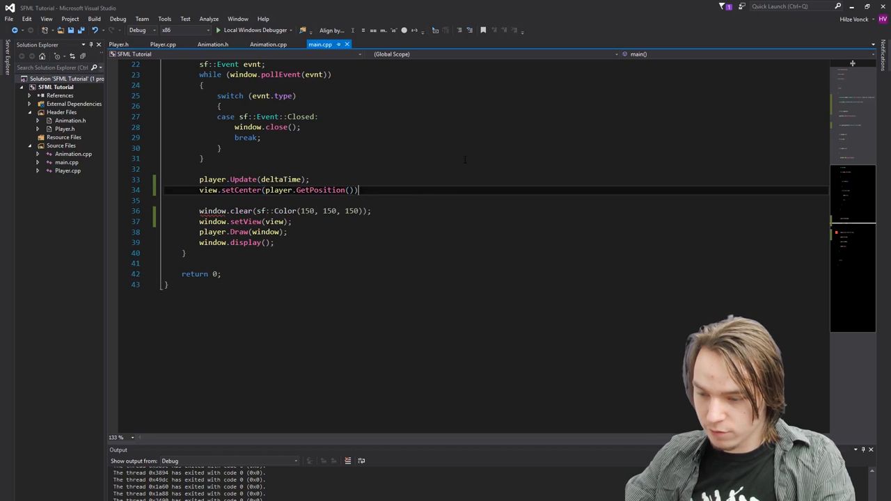
type(";")
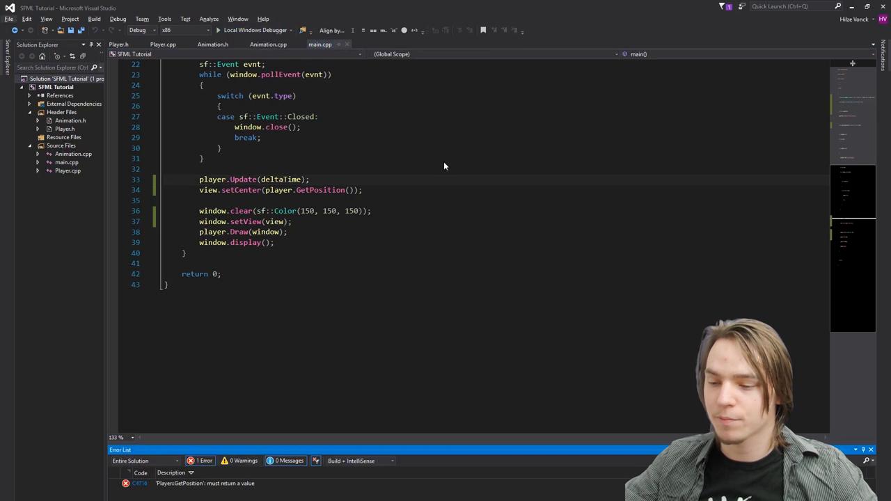
- Fix the C4716 error by adding return to GetPosition in Player.h, then launch the debugger
left_click(205, 483)
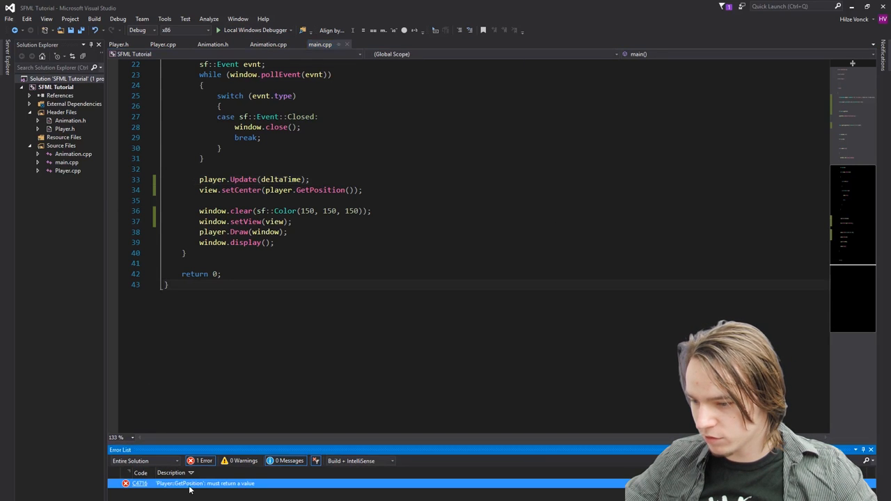
left_click(118, 43)
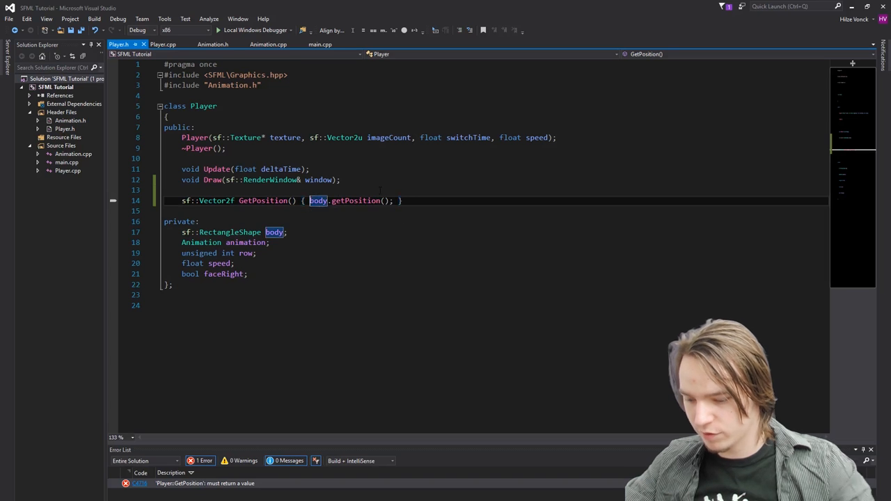
type("return")
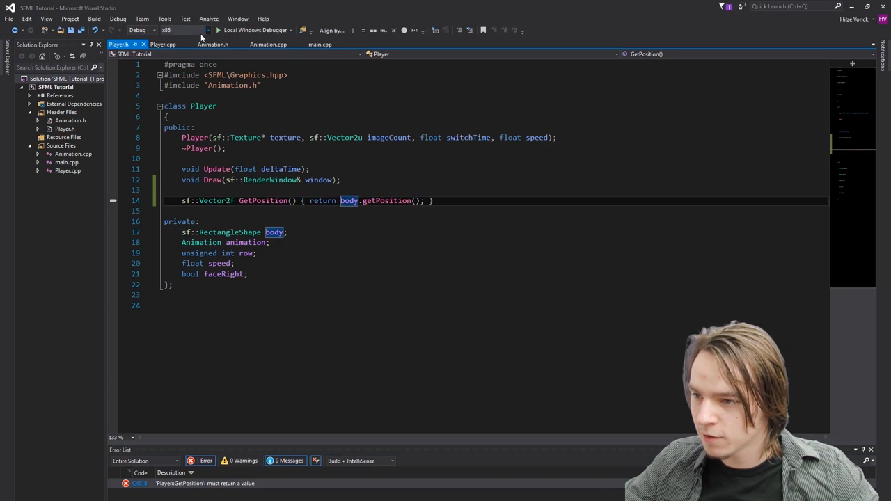
left_click(254, 30)
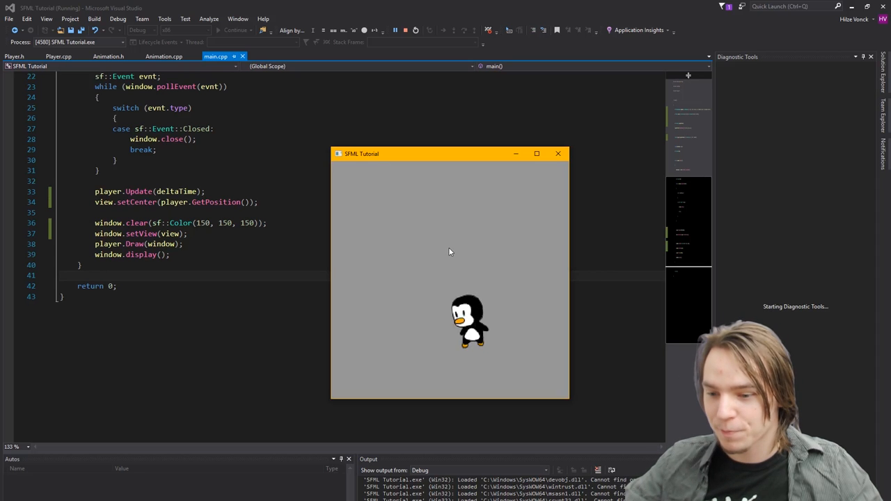
mouse_move(491, 263)
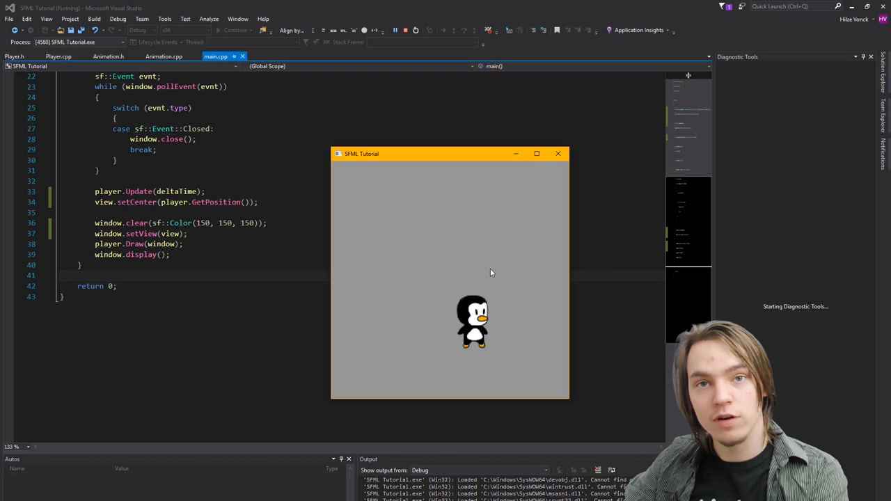
mouse_move(442, 305)
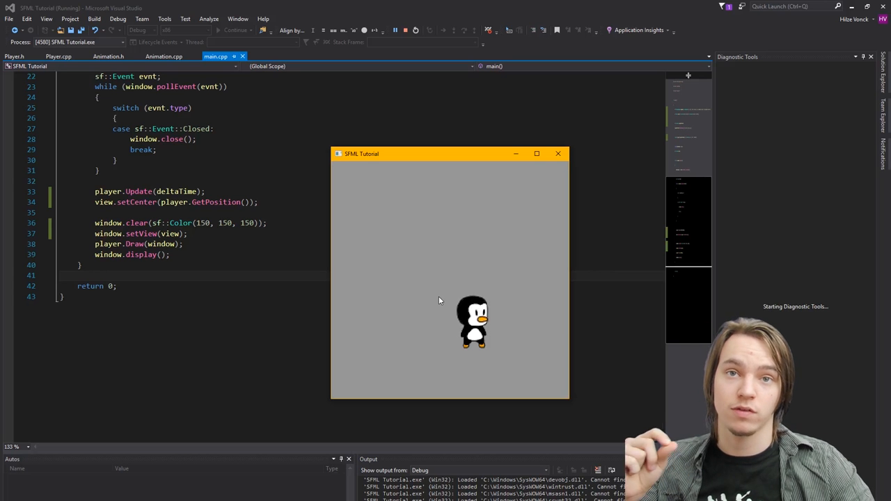
- Watch the view follow Tux, then switch to Player.cpp
left_click(58, 56)
type("body.set")
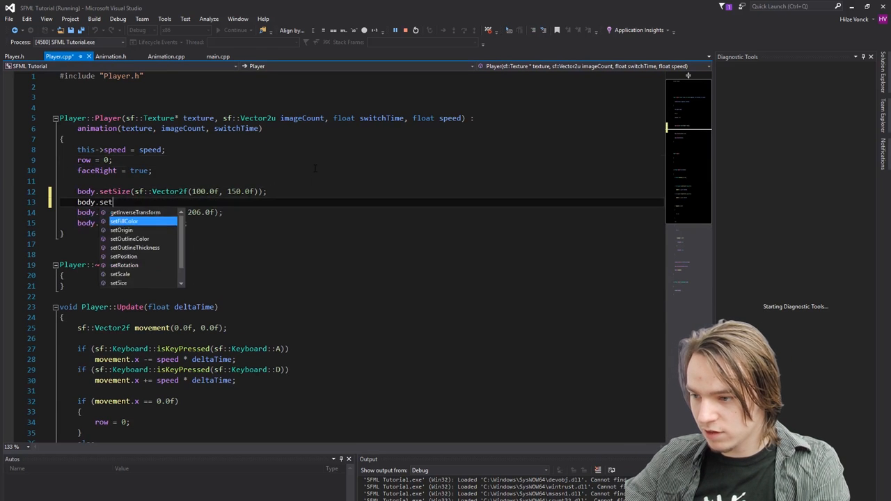
- Set the body's origin to body.getSize() / 2.0f, run the game, then close it
type("Origin(body.getSize() / 2.0f);")
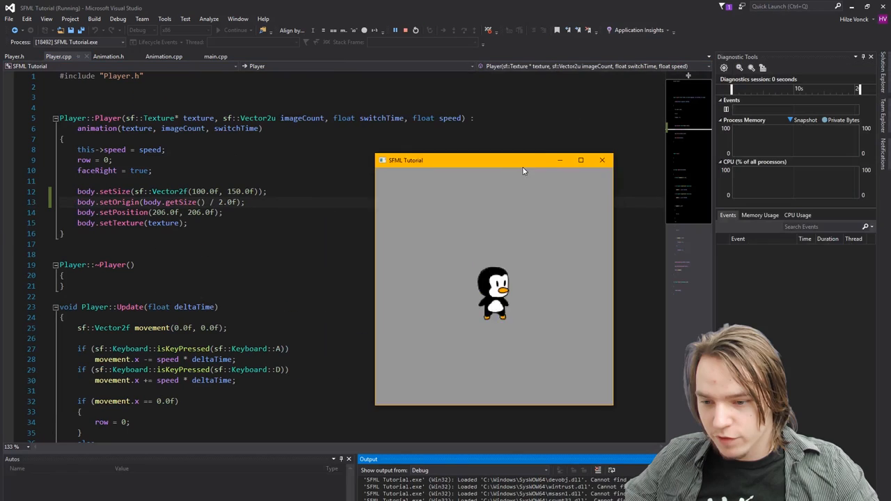
left_click_drag(494, 160, 469, 149)
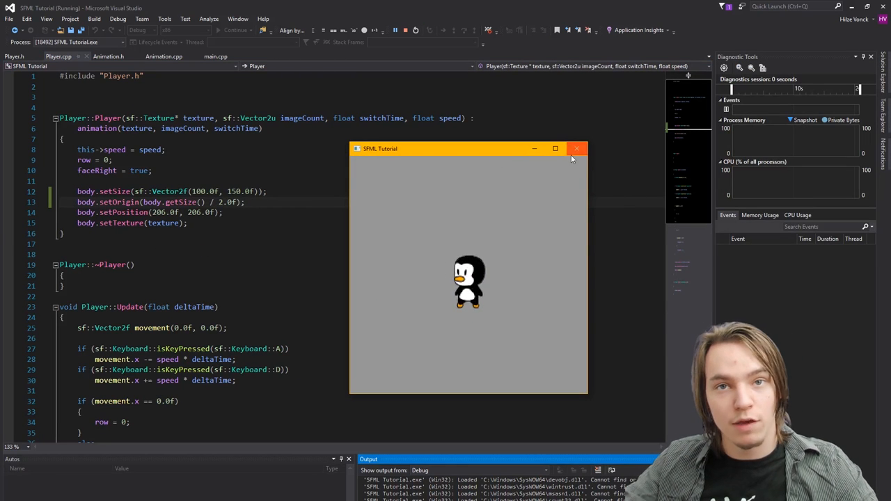
mouse_move(577, 149)
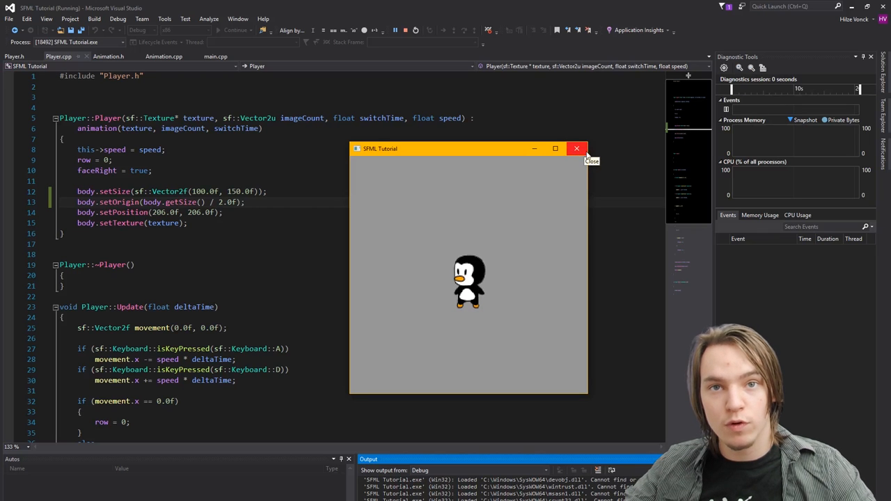
left_click(576, 148)
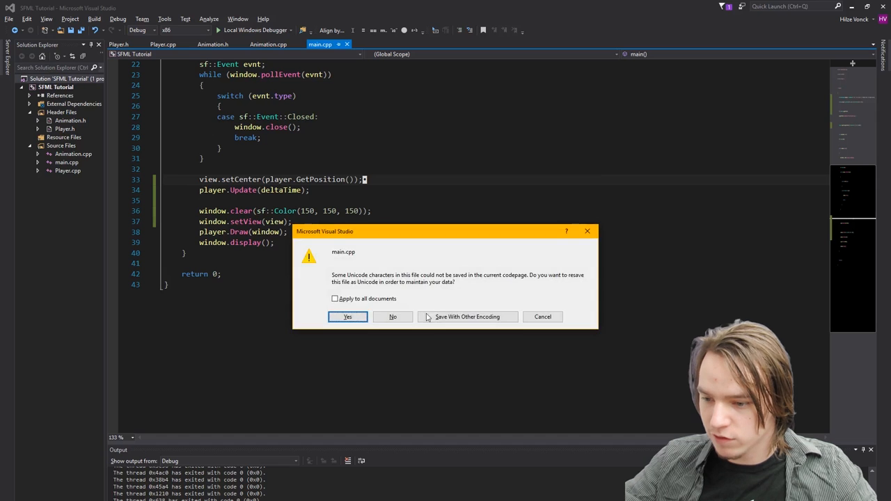
- Answer the save-as-Unicode prompt for main.cpp
left_click(348, 316)
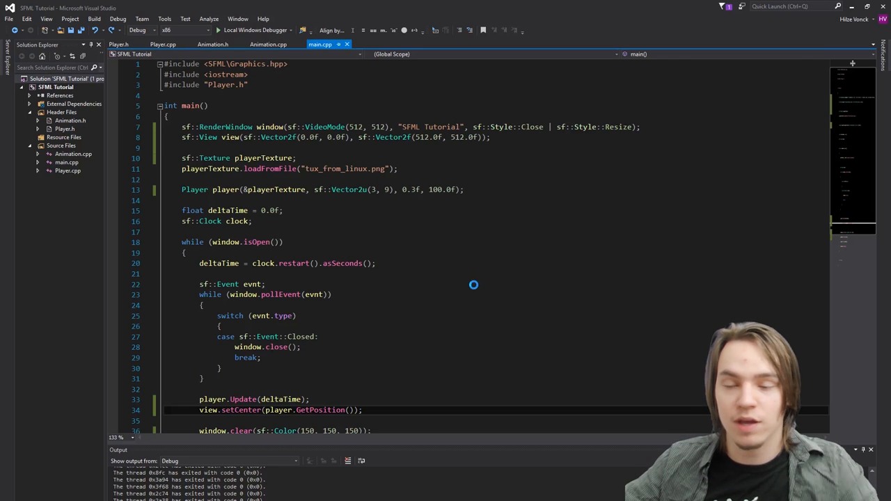
mouse_move(481, 243)
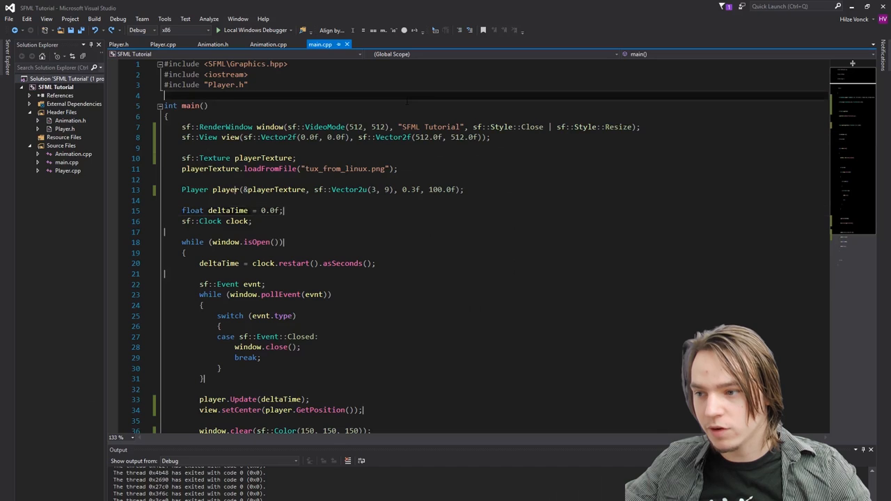
- Define static const float VIEW_HEIGHT = 512.0f above main and use it for the view size
key("enter")
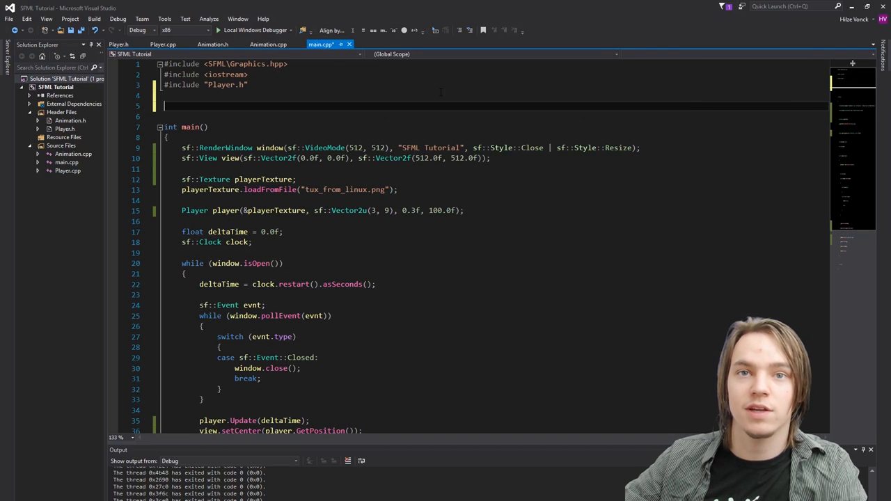
type("static const float V")
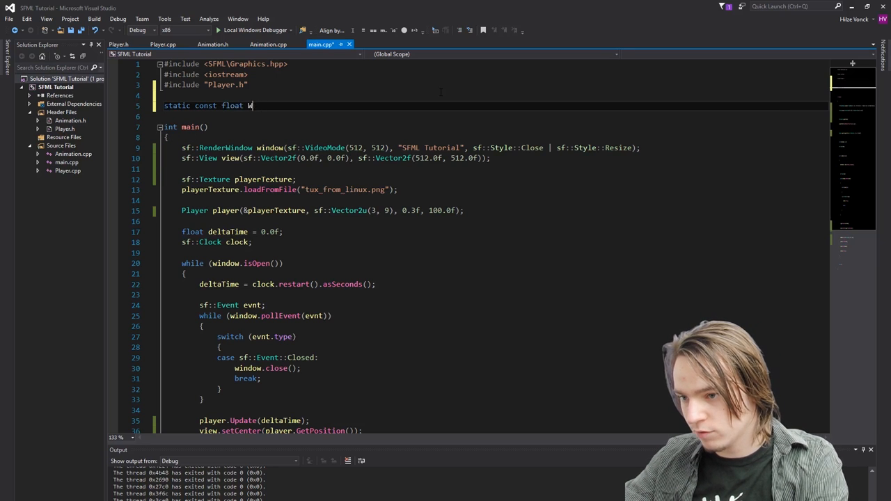
type("IEW_HEIGHT =")
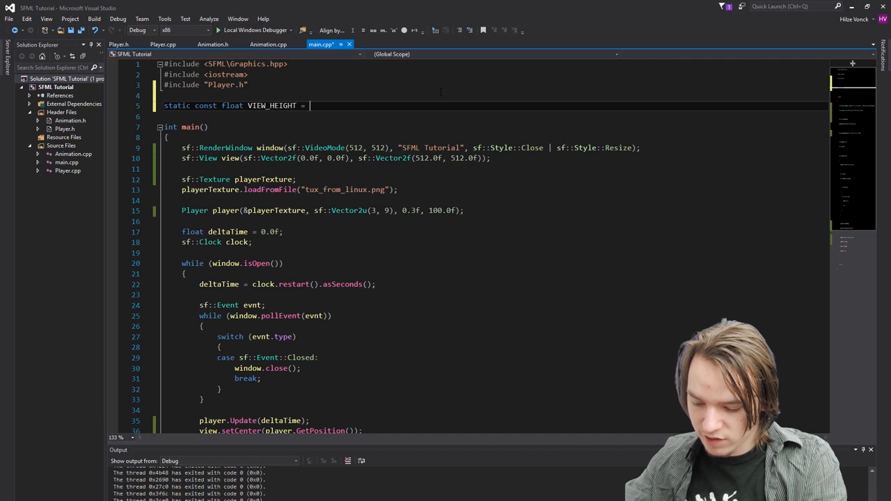
type("512.")
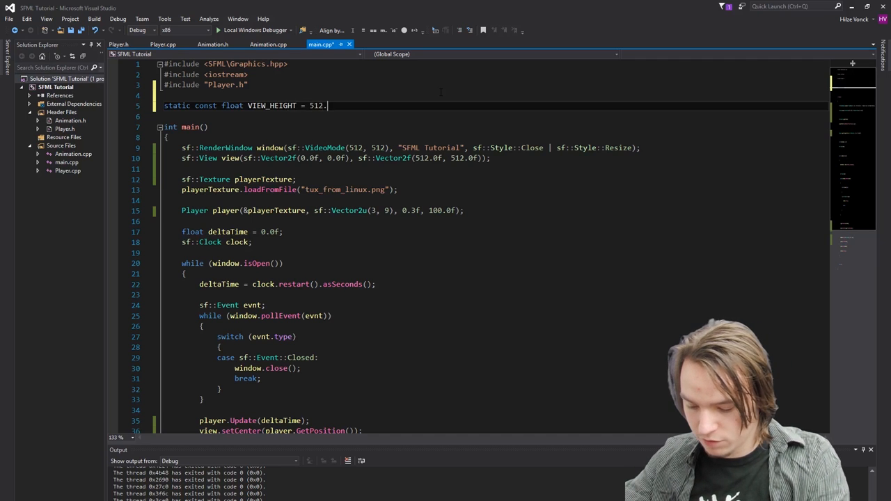
type("0f;")
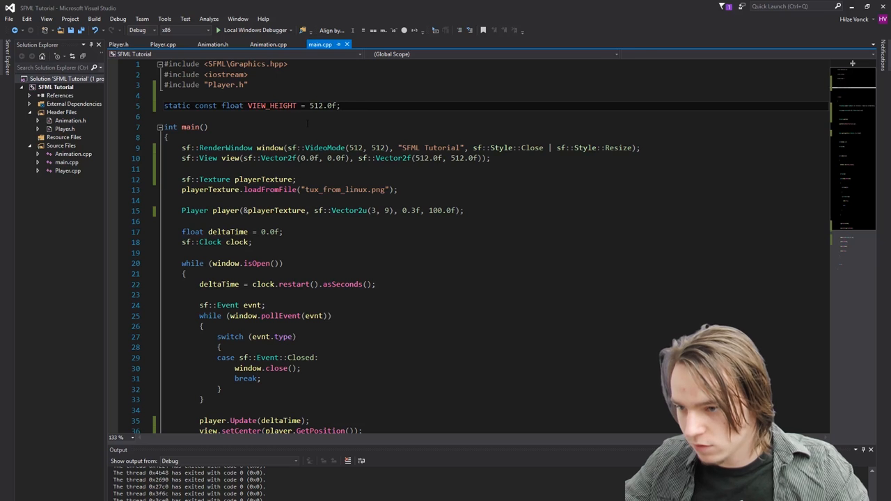
type("VIEW_HEIGHT")
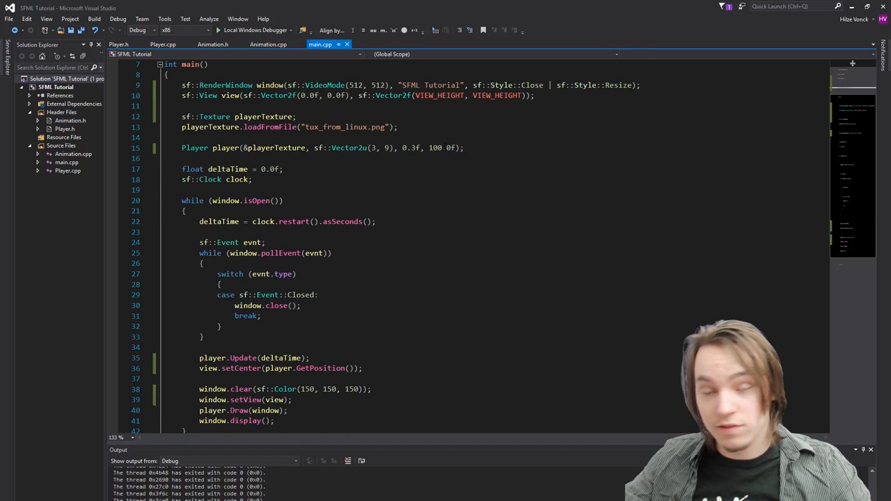
mouse_move(412, 147)
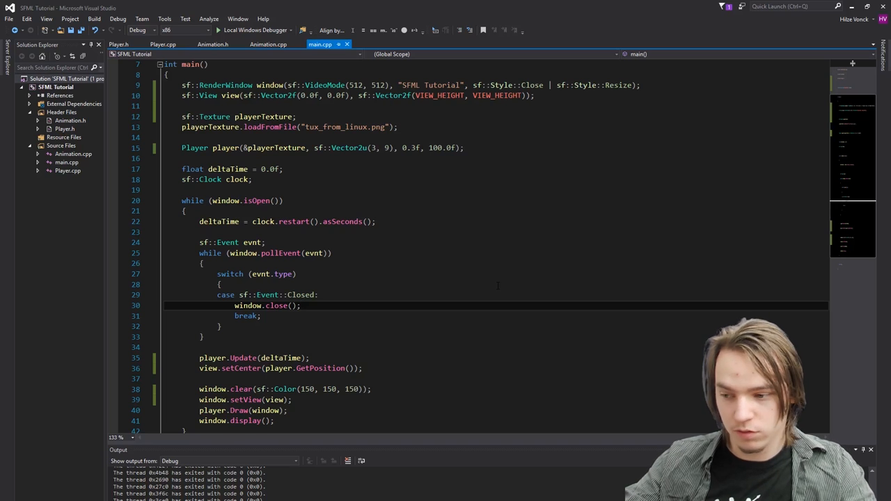
- Add case sf::Event::Resized: with a break below the Closed case
type("c")
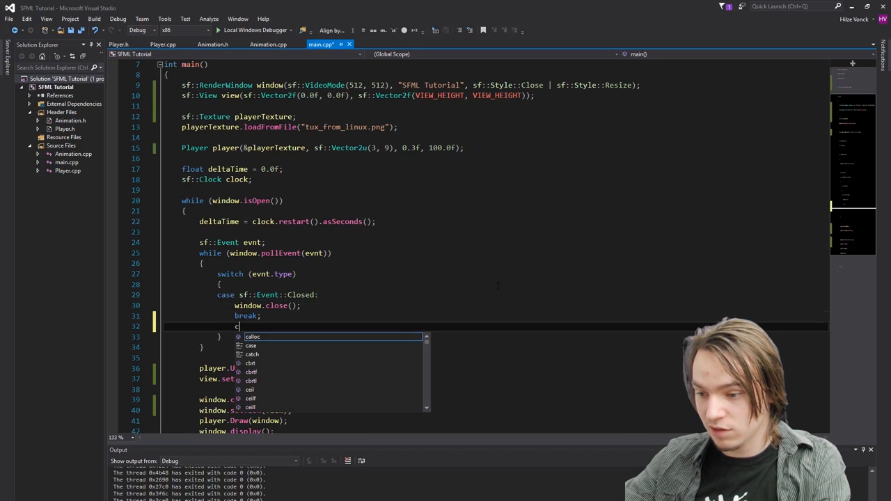
type("ase sf::Event::Resized:")
type("break;")
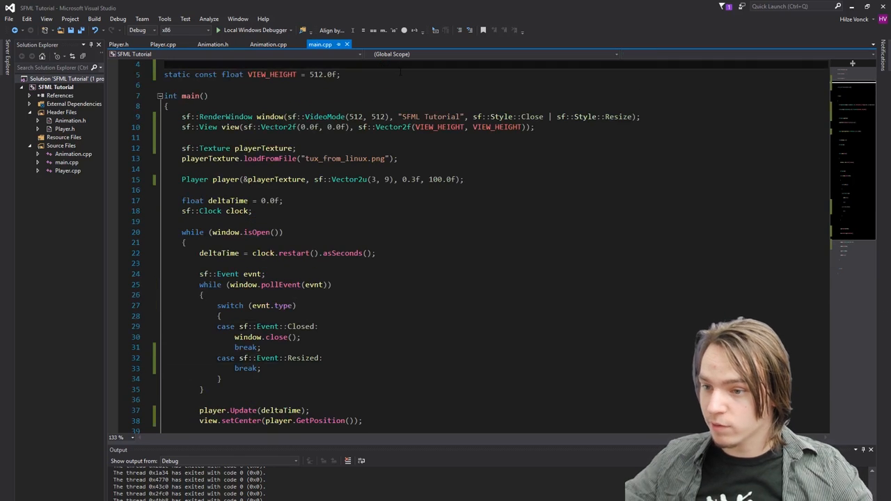
- Declare void ResizeView(const sf::RenderWindow& window, sf::View& view) above main
key("enter")
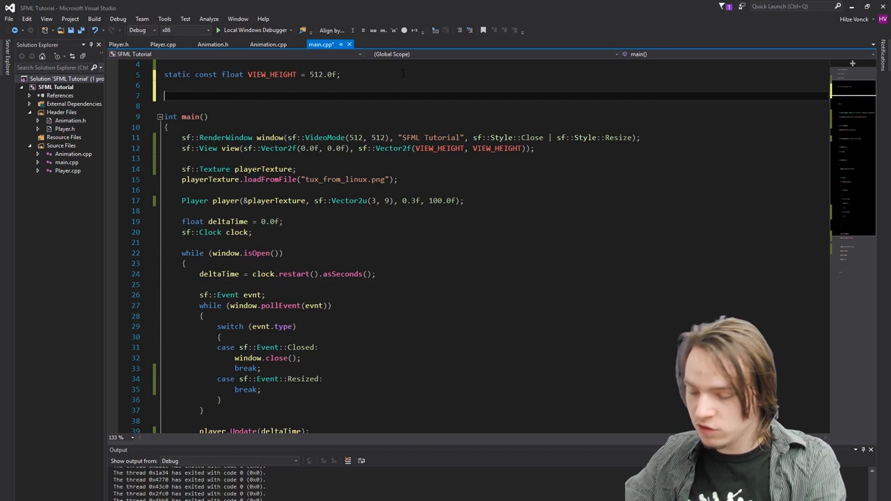
type("void")
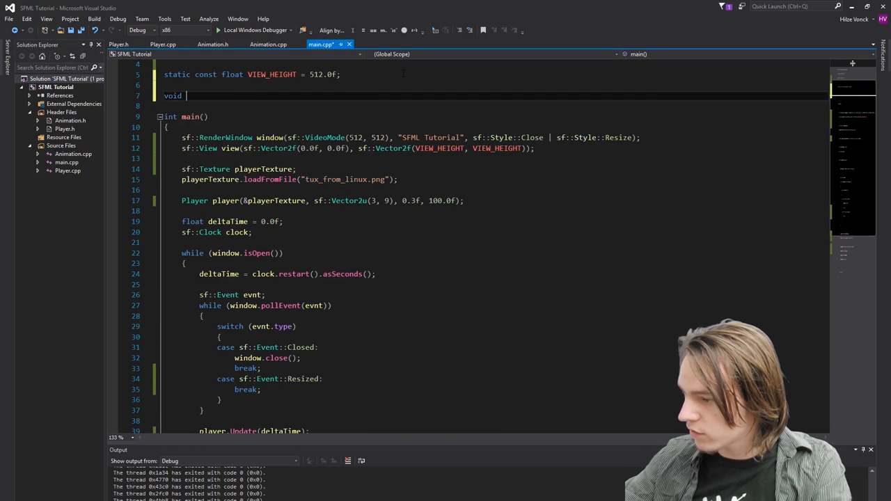
type("ResizeView(")
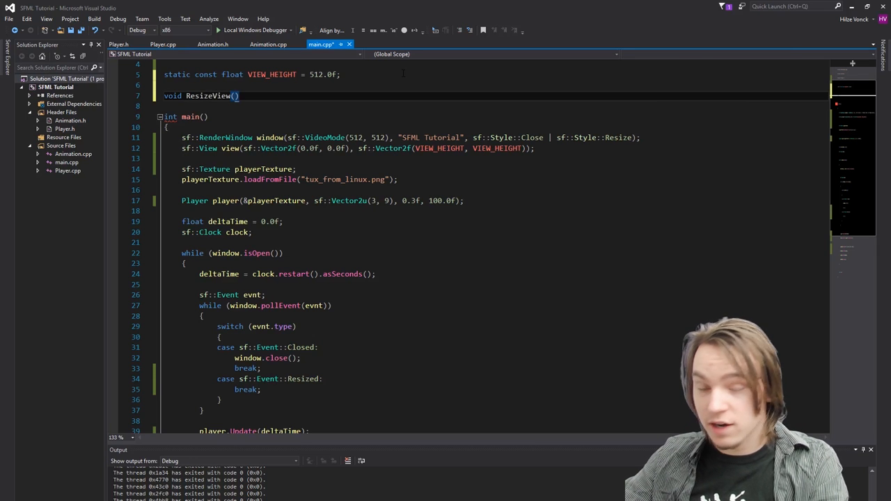
type("sf::R")
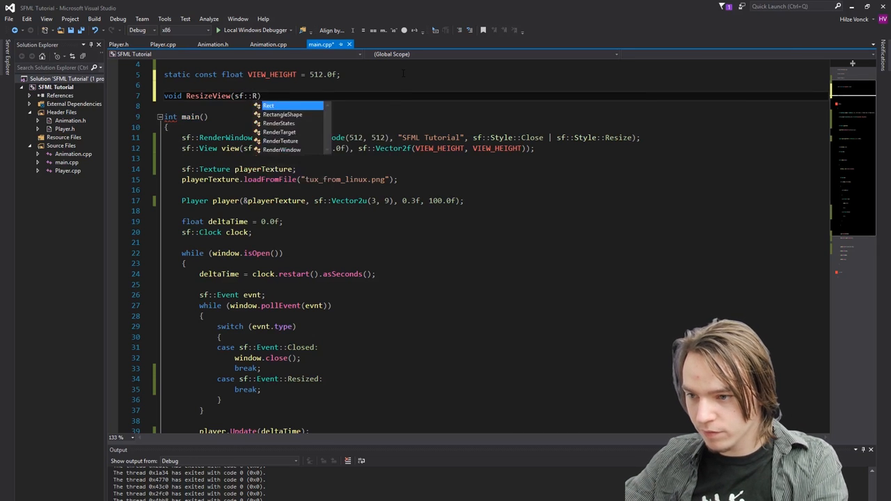
type("RenderWindow window")
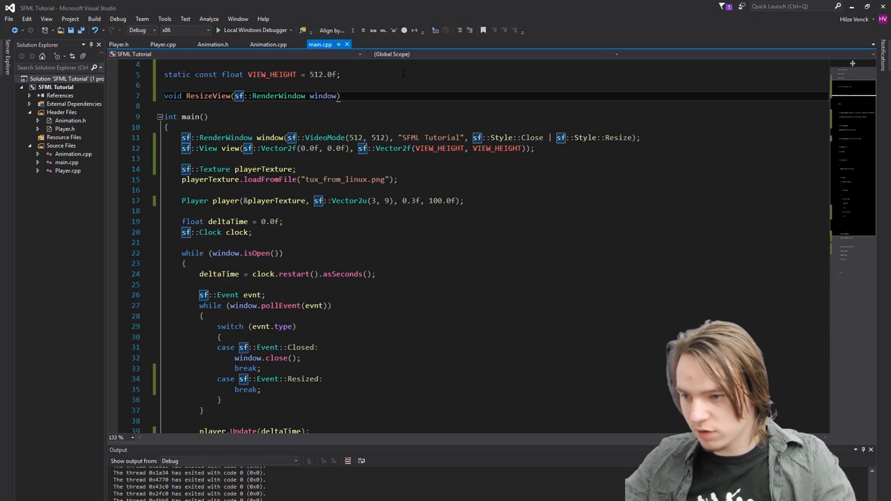
type("const")
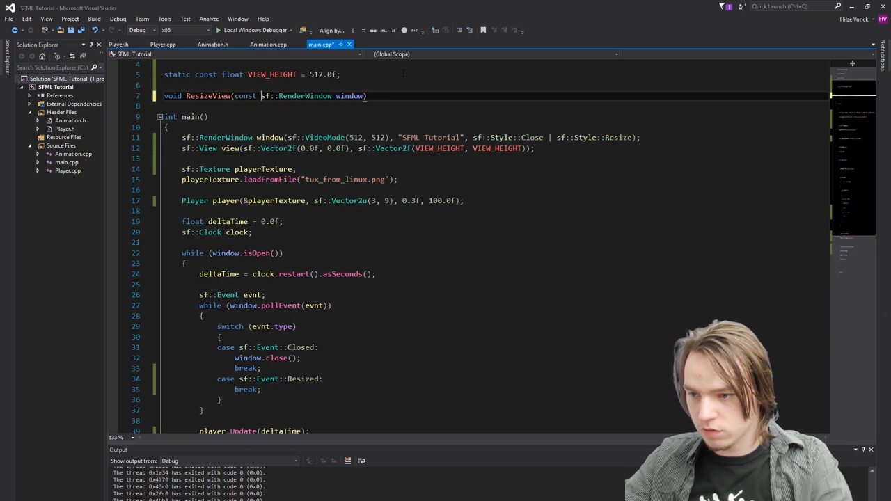
type("&")
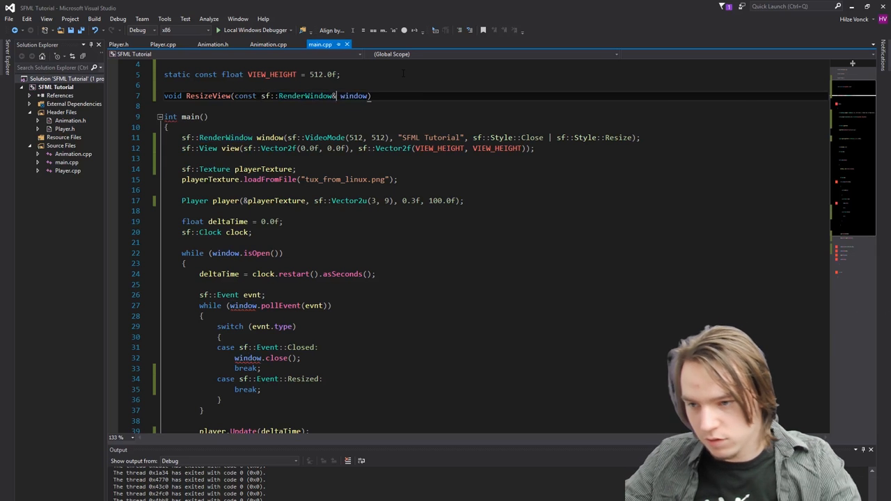
type(",")
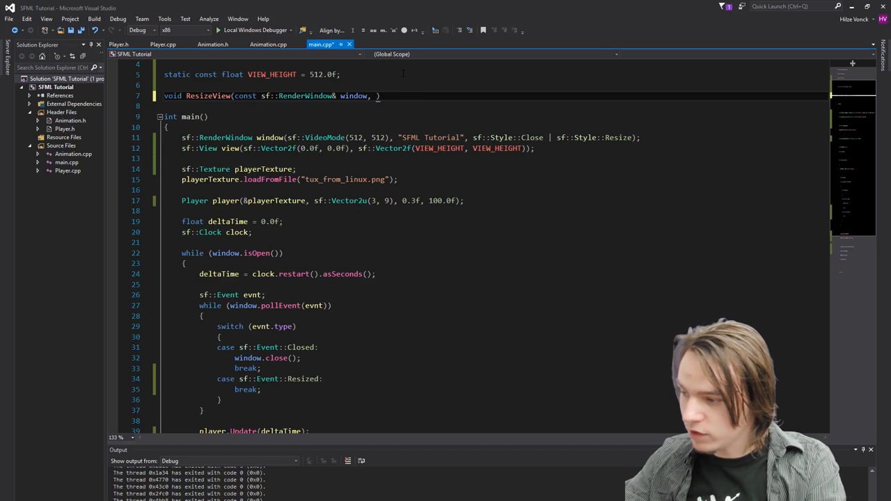
type("sf::View")
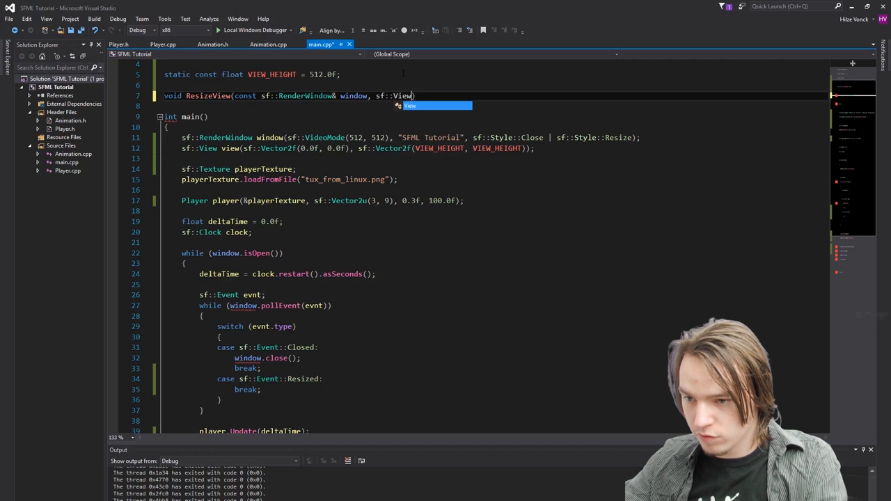
type("& view")
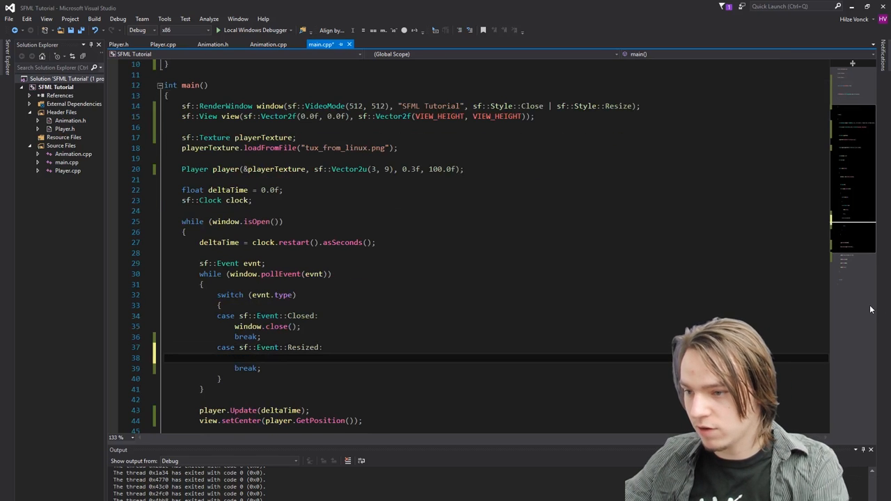
- Call ResizeView(window, view) in the sf::Event::Resized case
type("ResizeView")
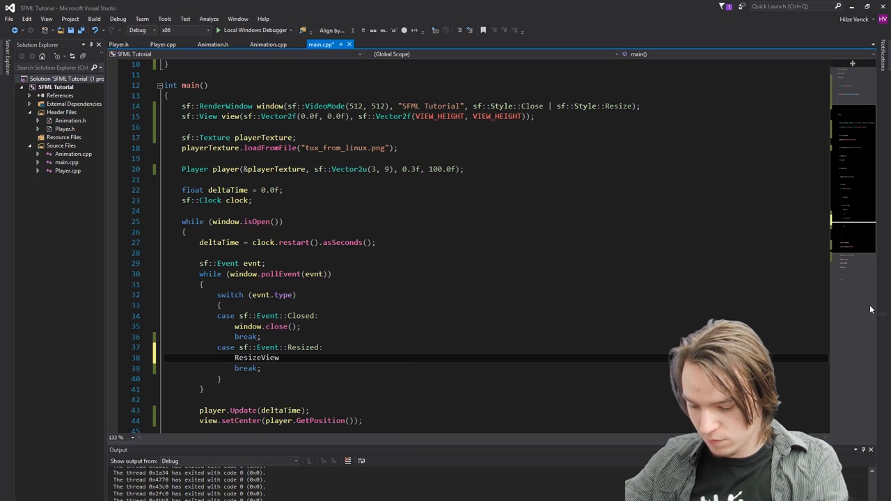
type("(window, v")
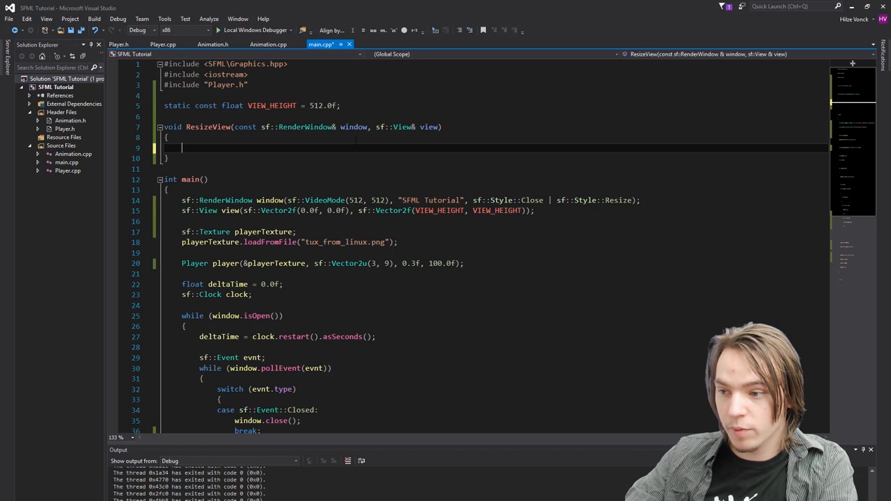
- Compute float aspectRatio as window width divided by window height in ResizeView
type("float a")
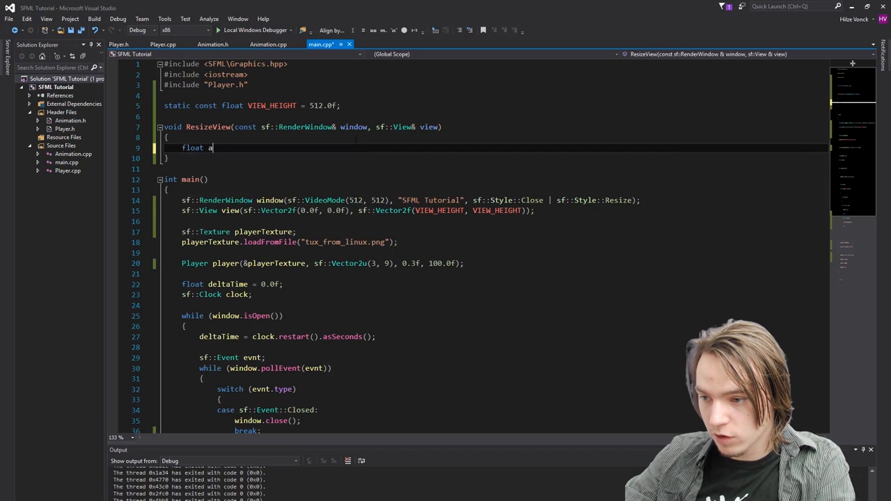
type("spectRatio = float")
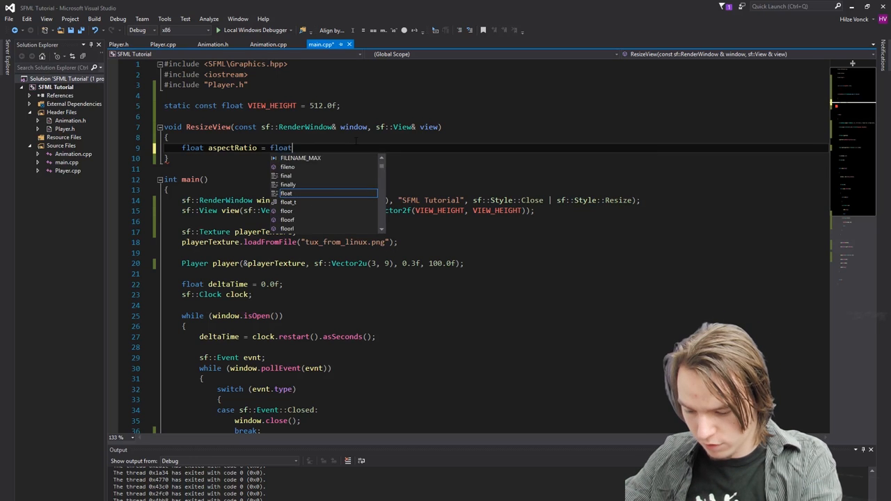
type("(window.GetSize")
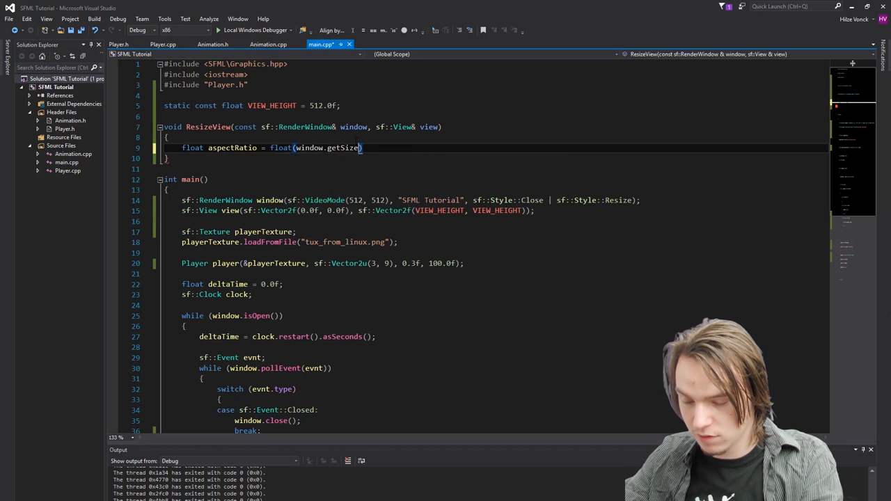
type("().x) / float(wi")
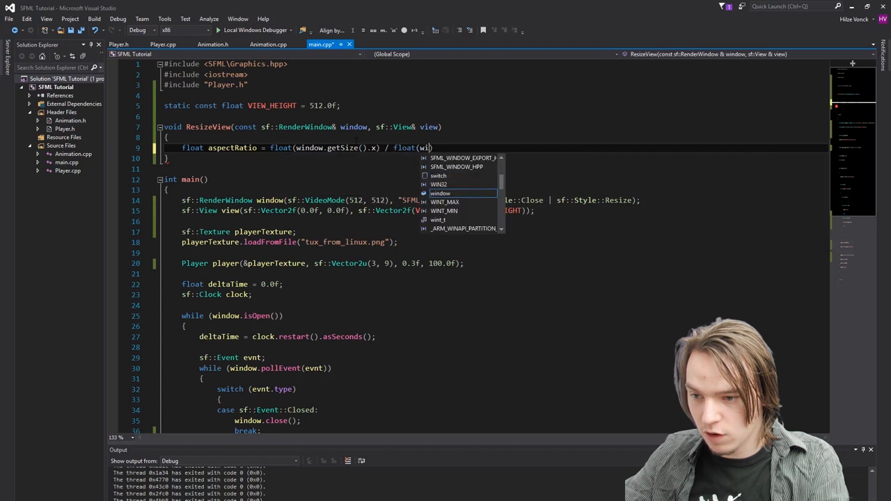
type("window.getSize")
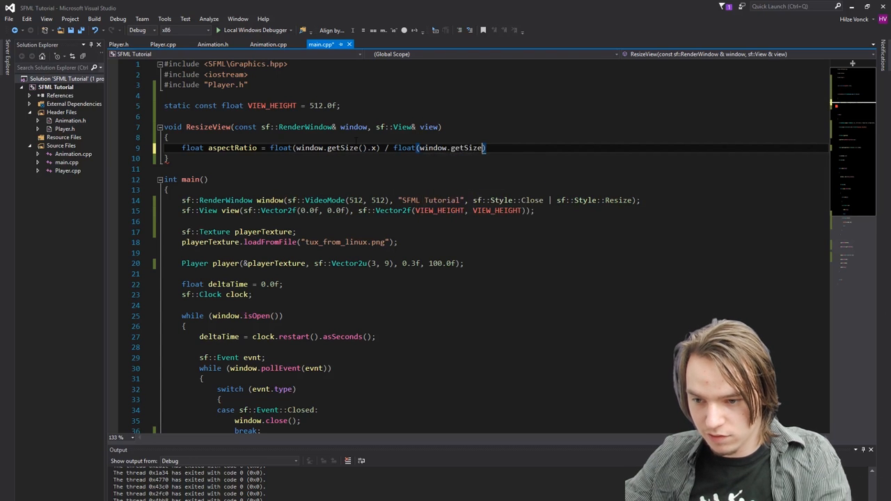
type("().y);")
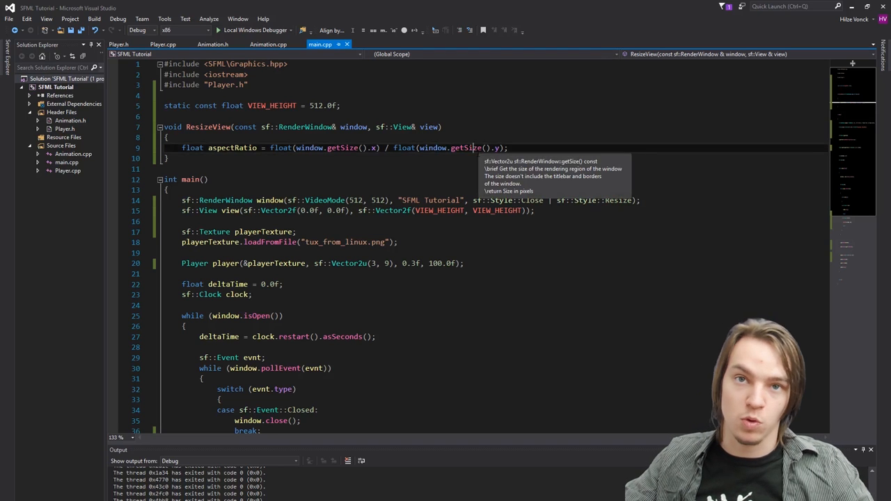
mouse_move(619, 129)
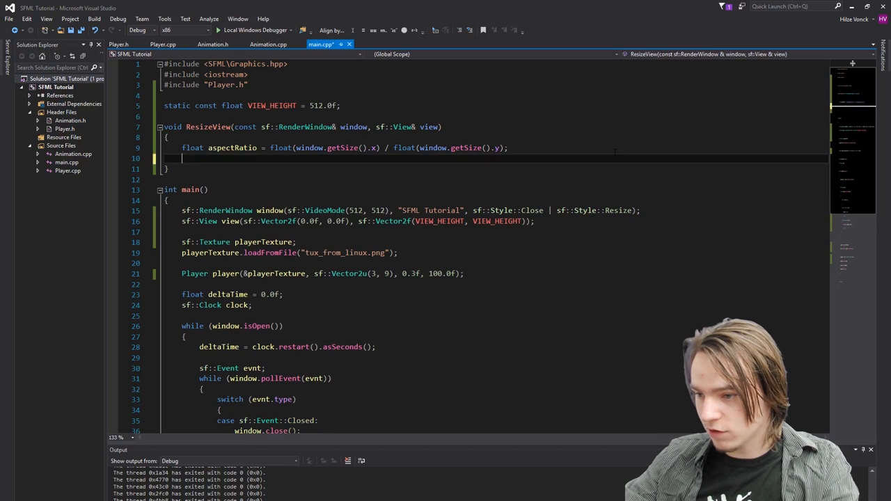
- Set the view size to VIEW_HEIGHT * aspectRatio by VIEW_HEIGHT
type("view.Si")
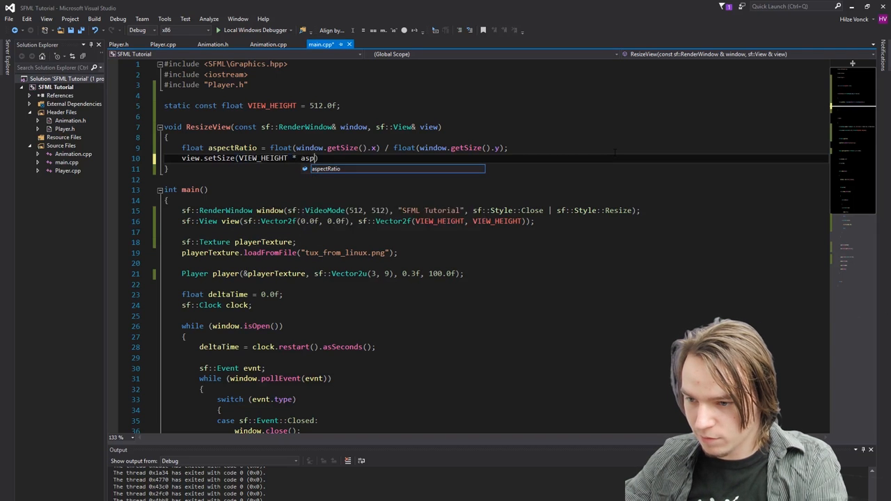
type("aspectRatio.")
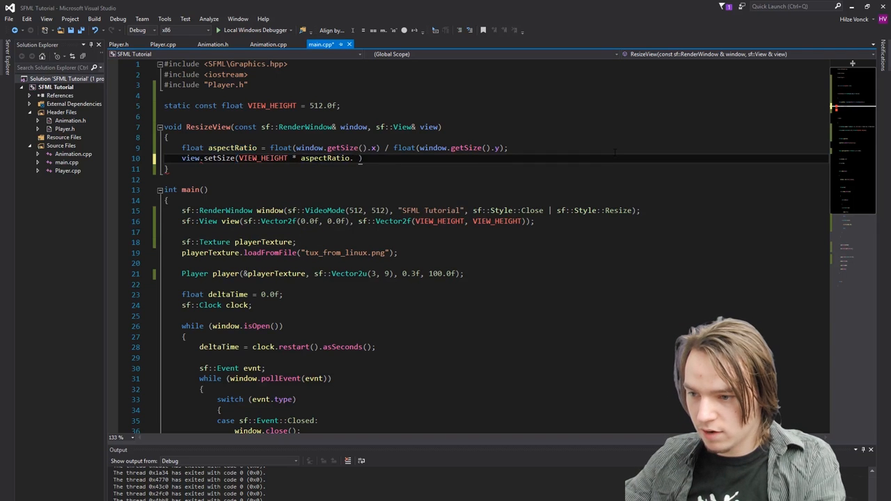
type("VIEW_HEIGHT")
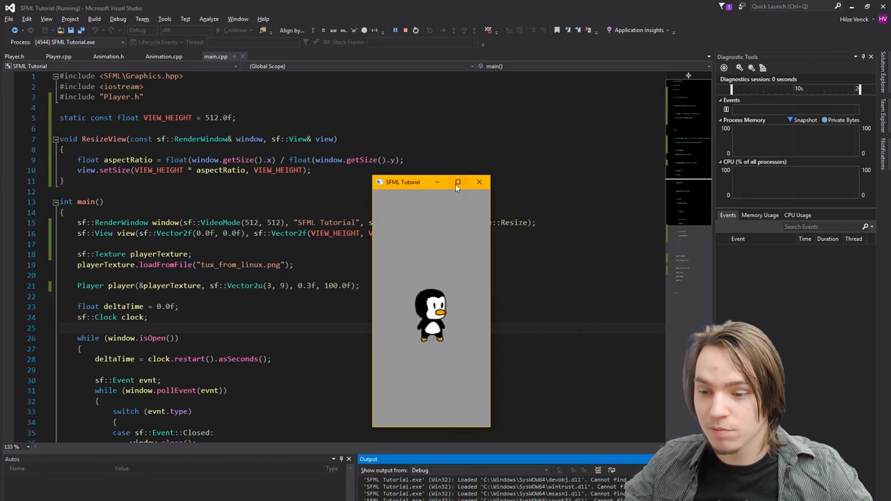
- Maximize the SFML Tutorial game window to check Tux keeps his proportions
left_click(458, 182)
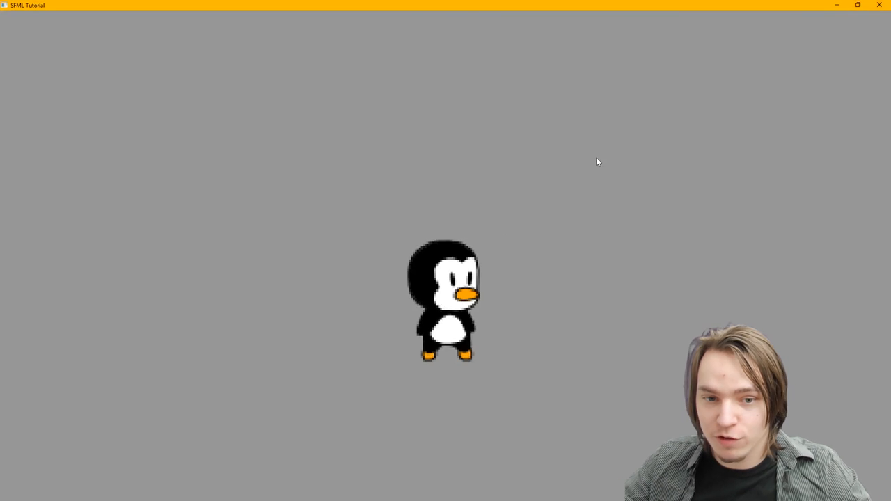